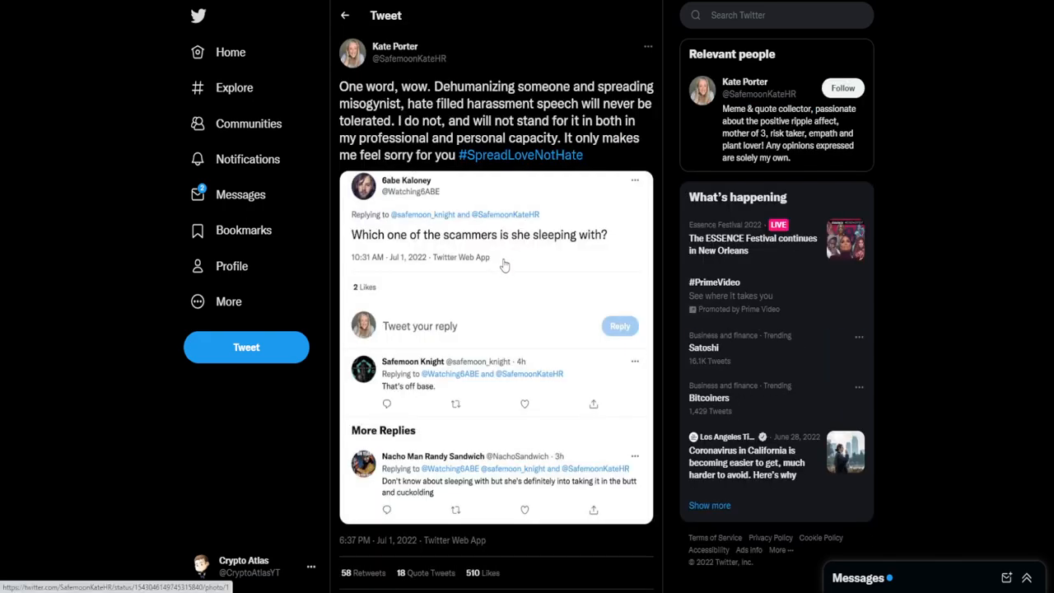
pyautogui.click(478, 235)
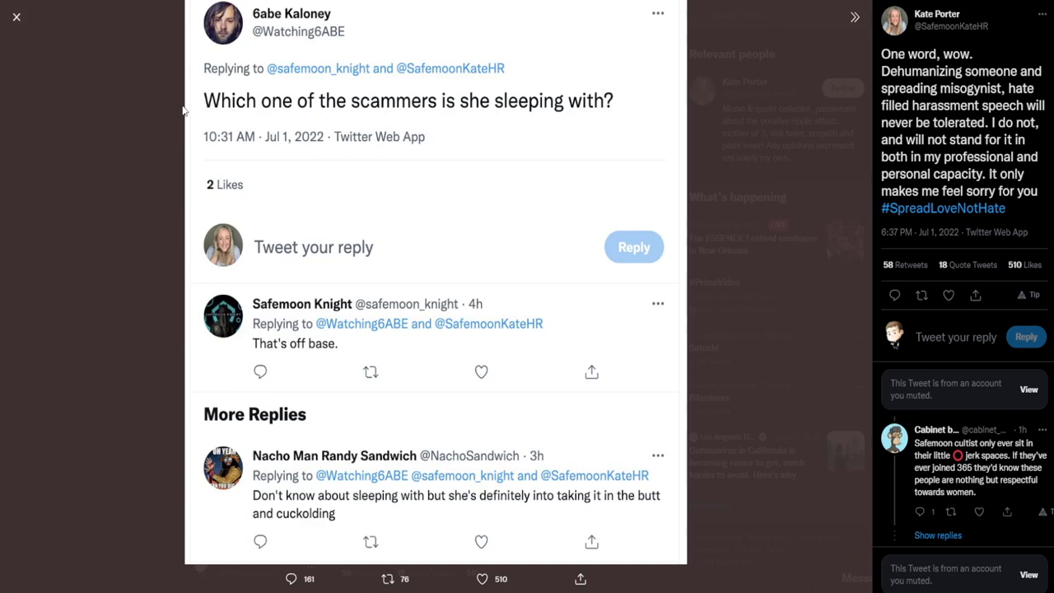
pyautogui.moveTo(183, 111)
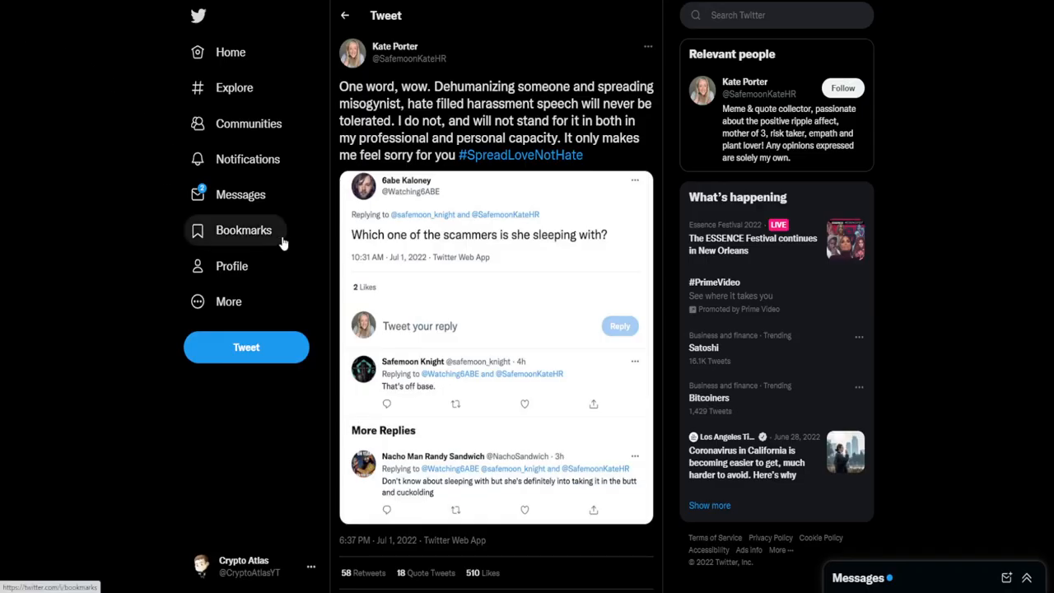
pyautogui.moveTo(105, 273)
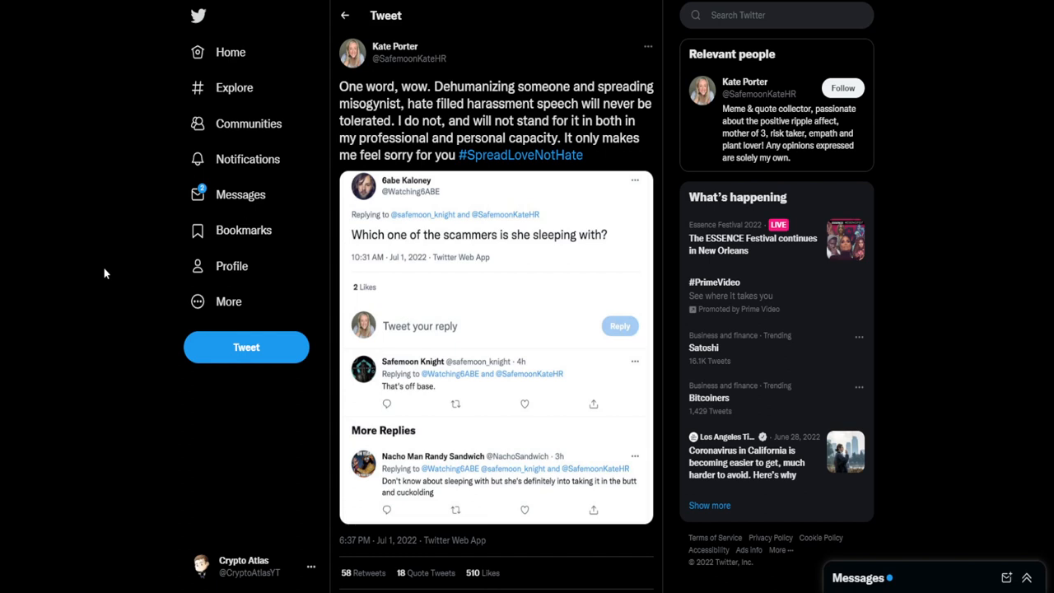
pyautogui.moveTo(115, 261)
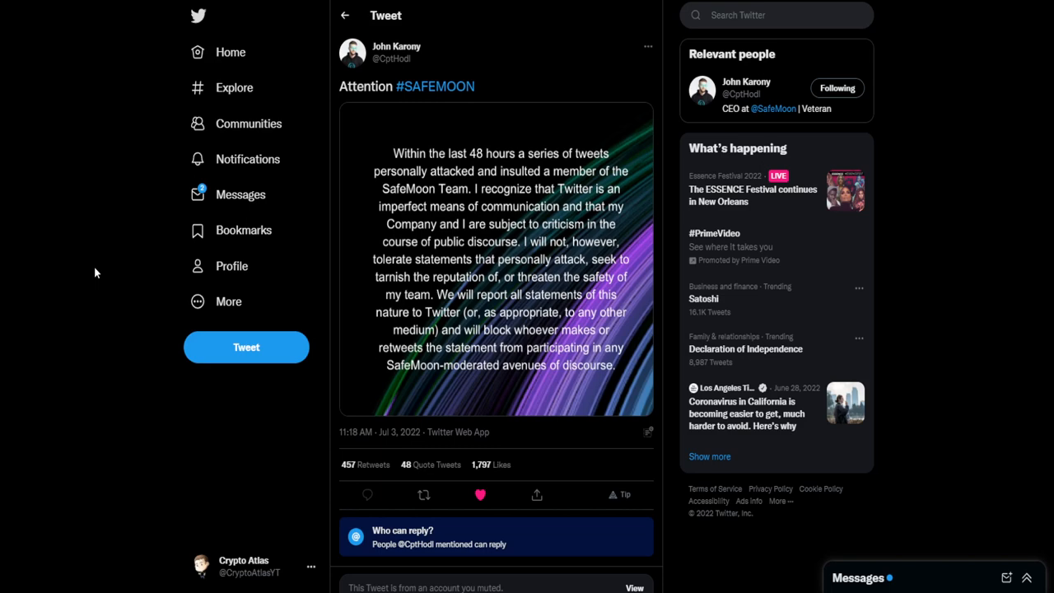
pyautogui.click(495, 258)
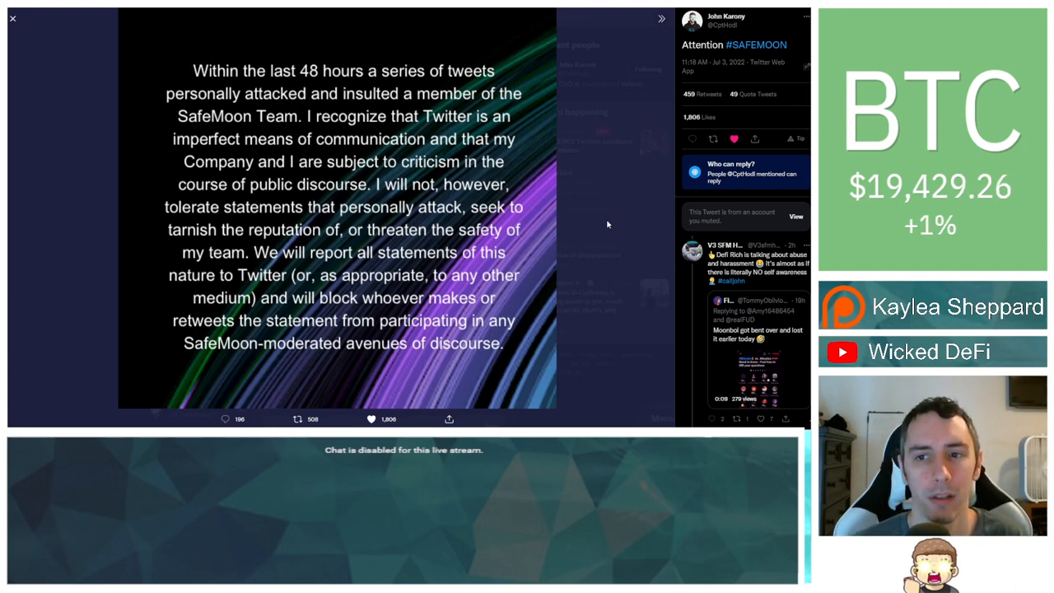
pyautogui.moveTo(509, 195)
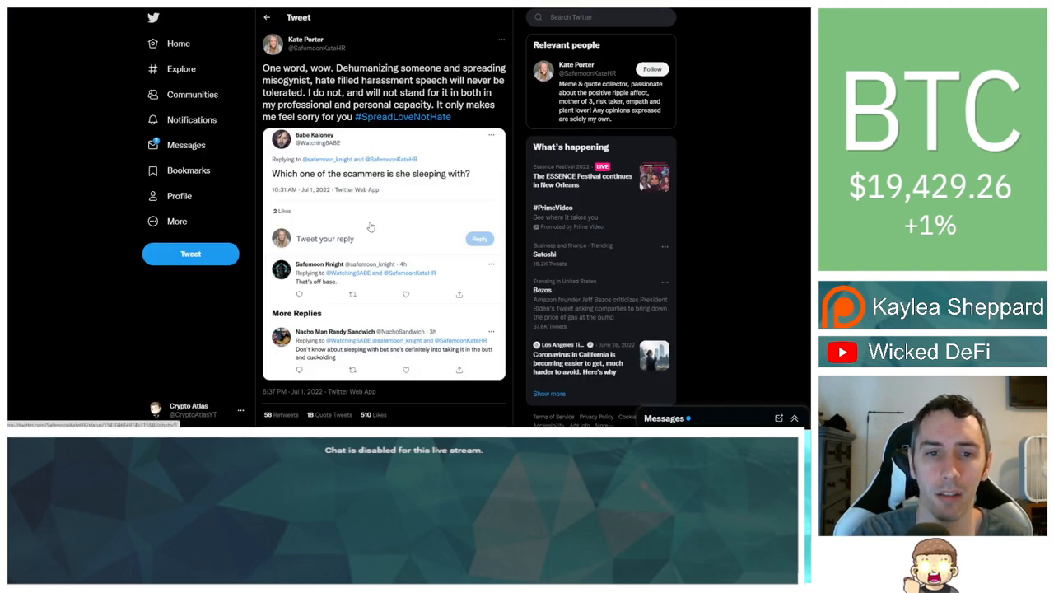
pyautogui.moveTo(66, 195)
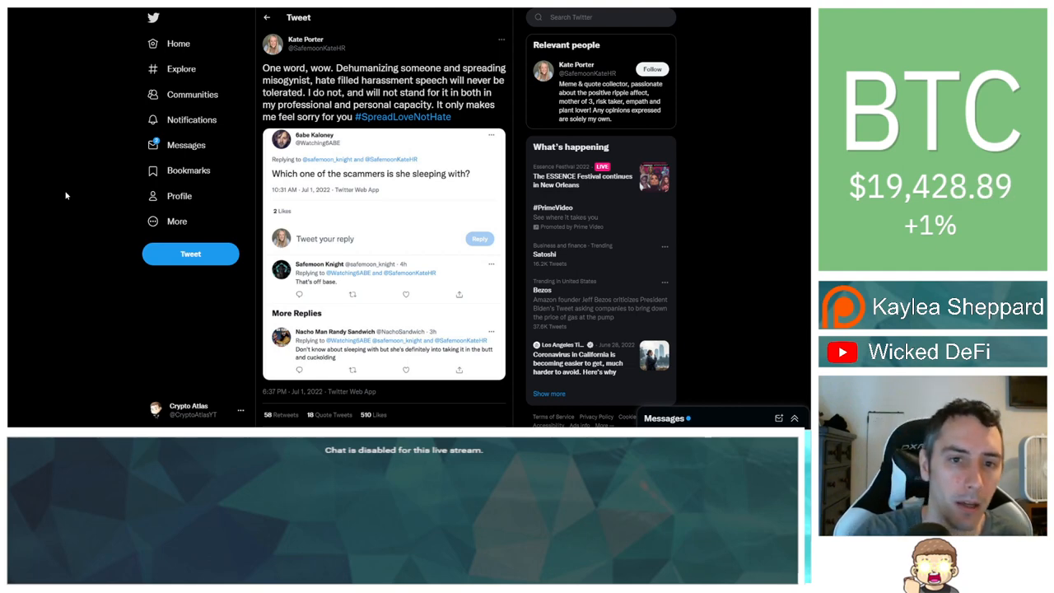
pyautogui.moveTo(74, 197)
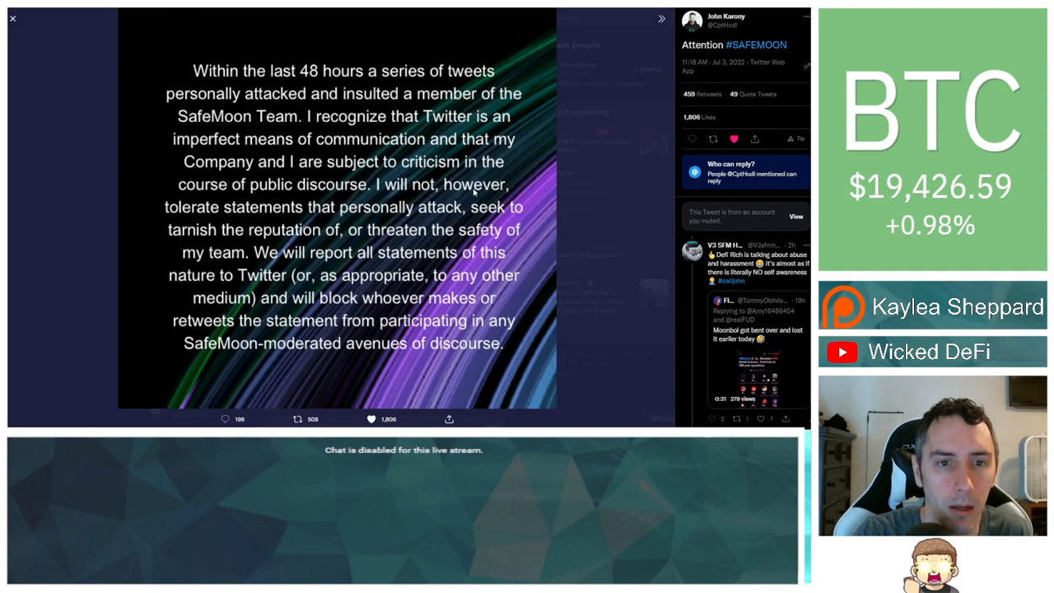
pyautogui.moveTo(75, 142)
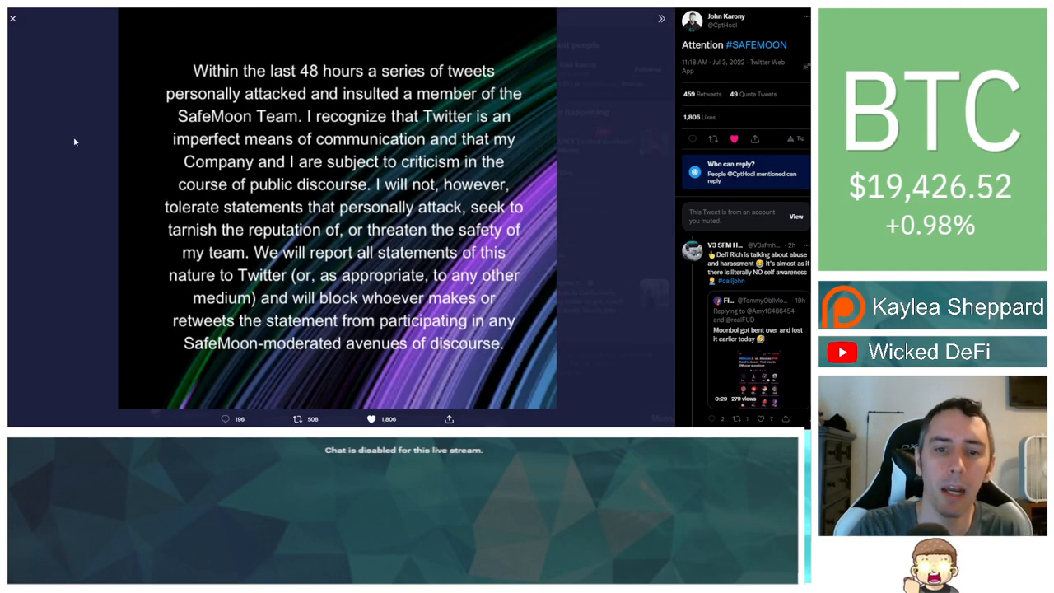